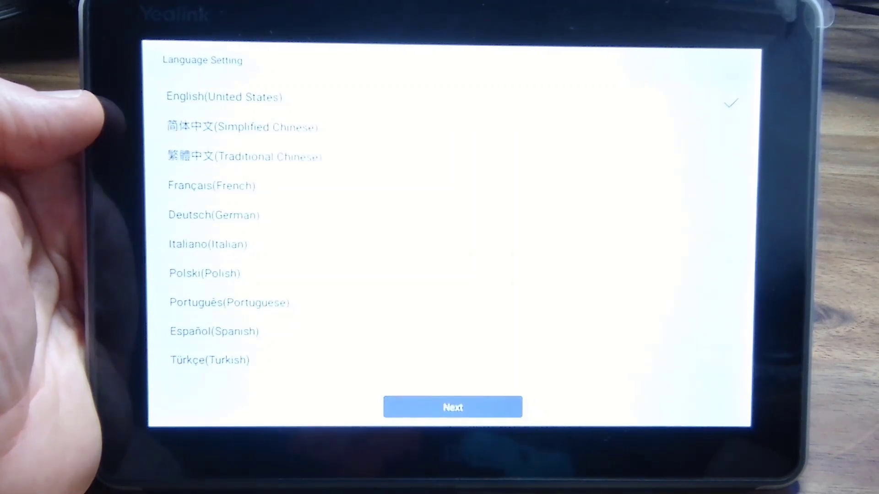
Keep English (United States) and set the time zone to Auckland, Wellington via the 'auck' search
left_click(452, 406)
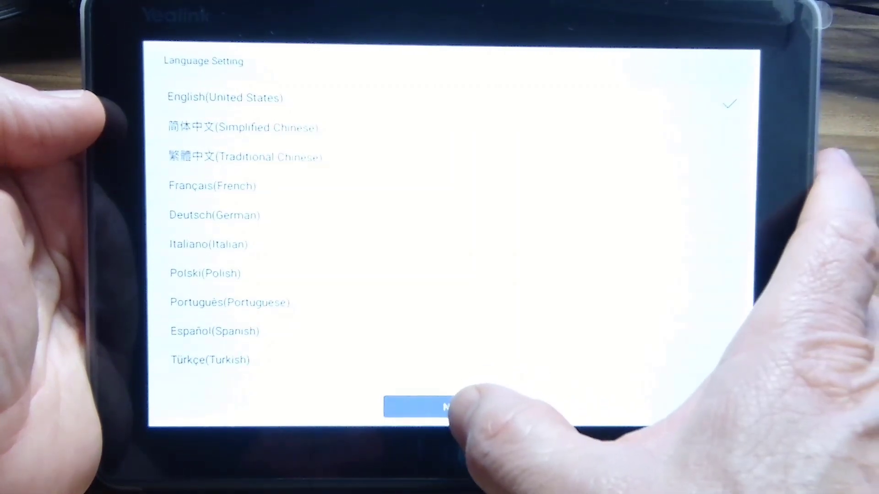
left_click(432, 407)
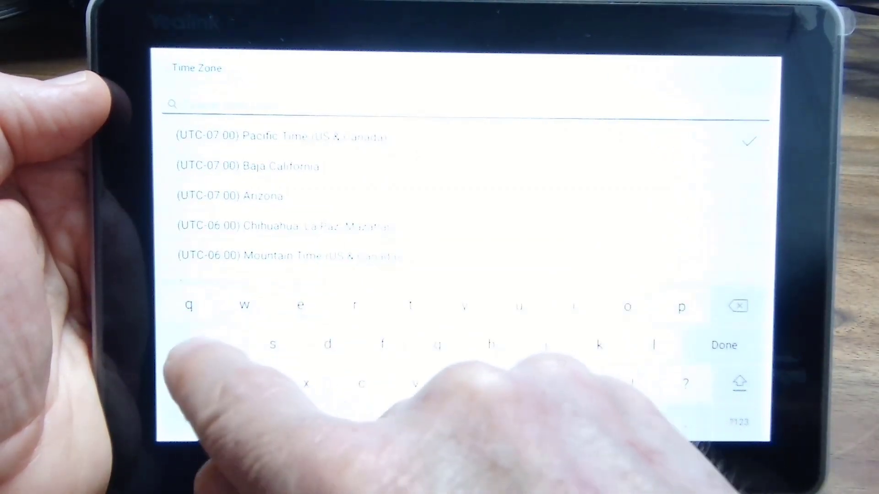
type("auck")
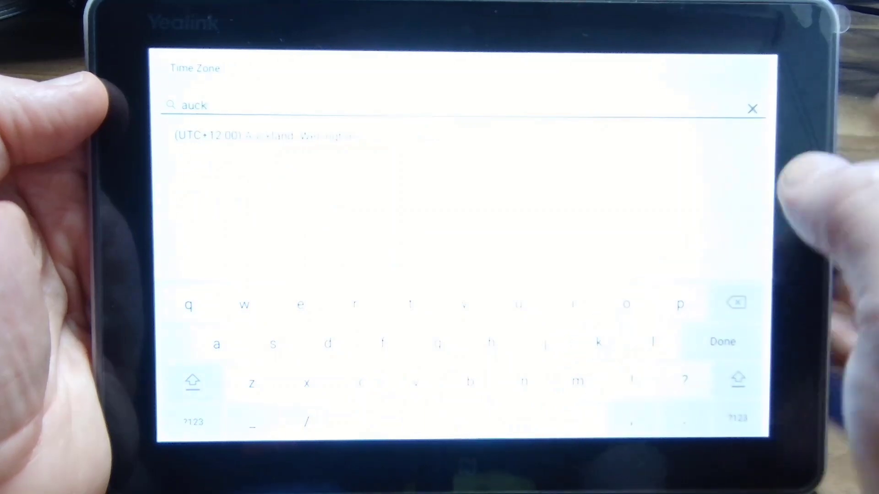
left_click(263, 135)
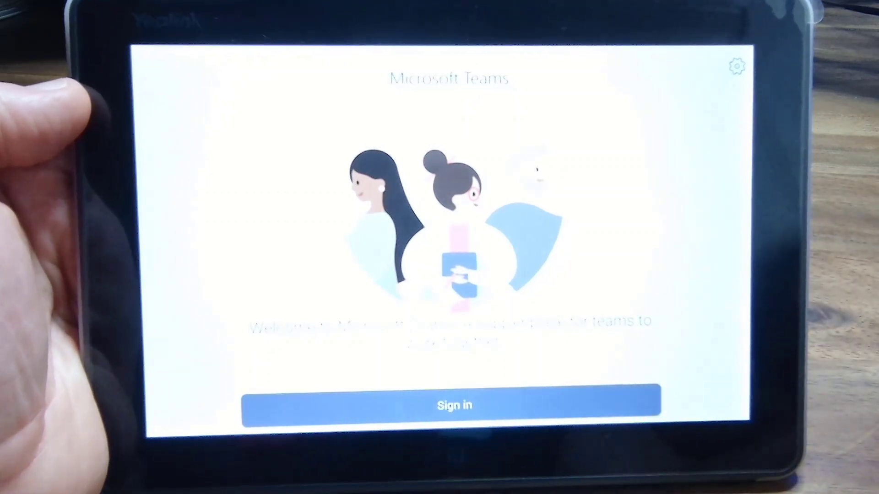
Attempt Teams sign-in and dismiss the Company Portal Intune connection error
left_click(452, 405)
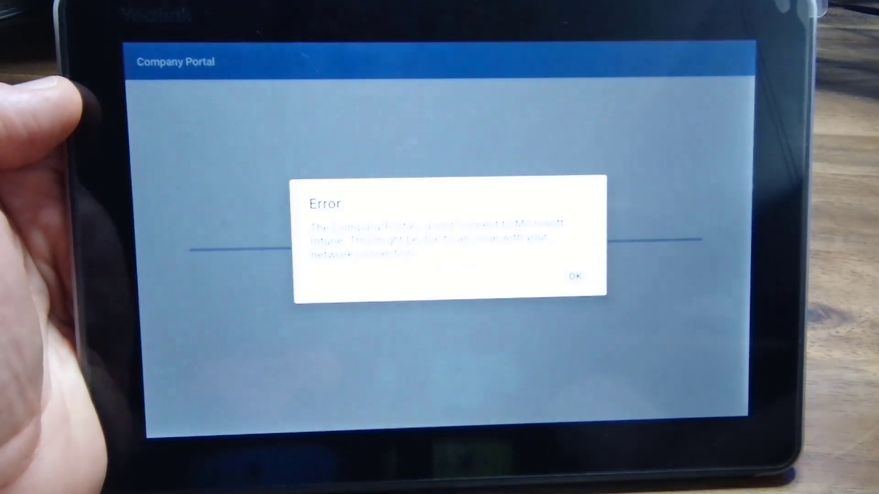
left_click(574, 277)
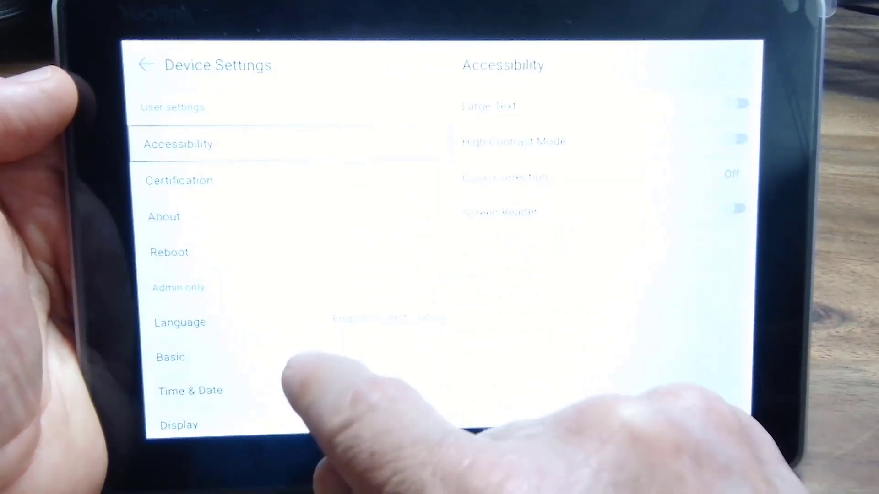
Unlock the admin-only device settings with the admin password
left_click(178, 288)
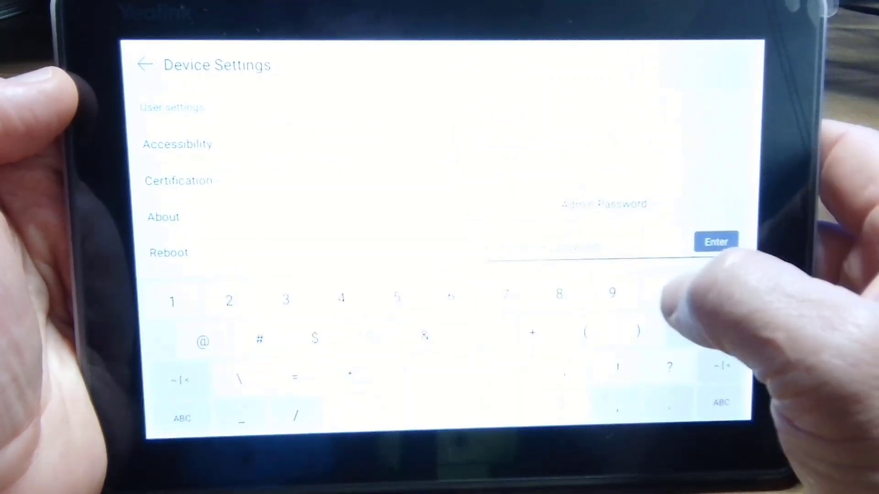
type("0")
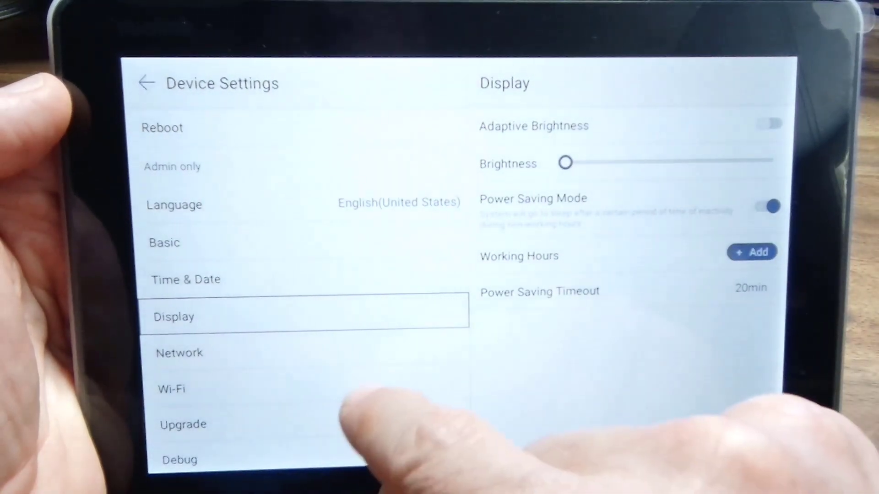
Switch Wi-Fi on, review the nearby networks, and return to the Teams welcome screen
left_click(172, 389)
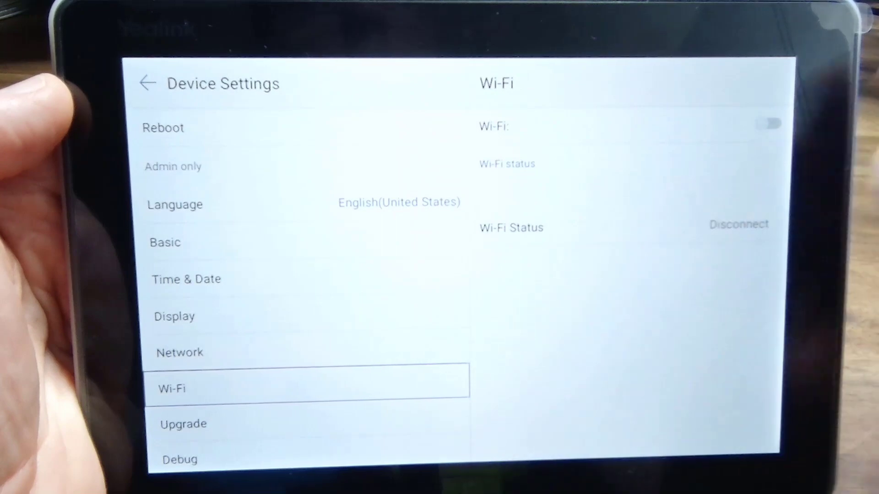
left_click(768, 124)
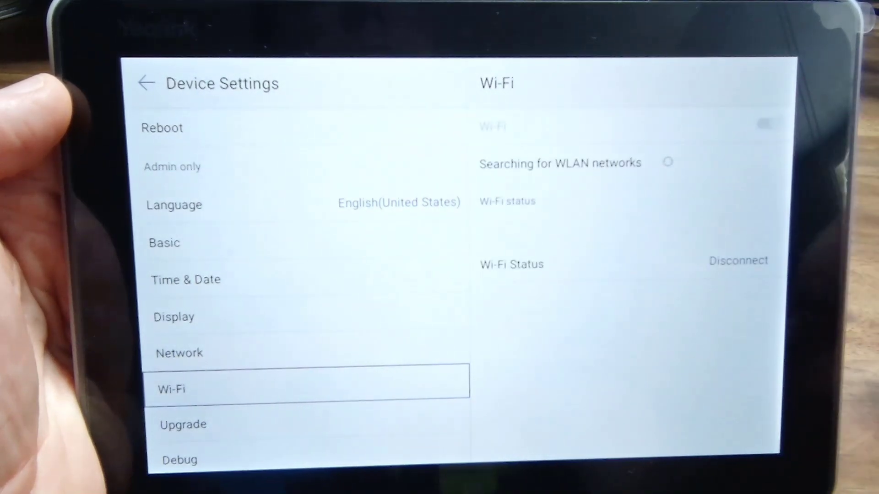
left_click(767, 124)
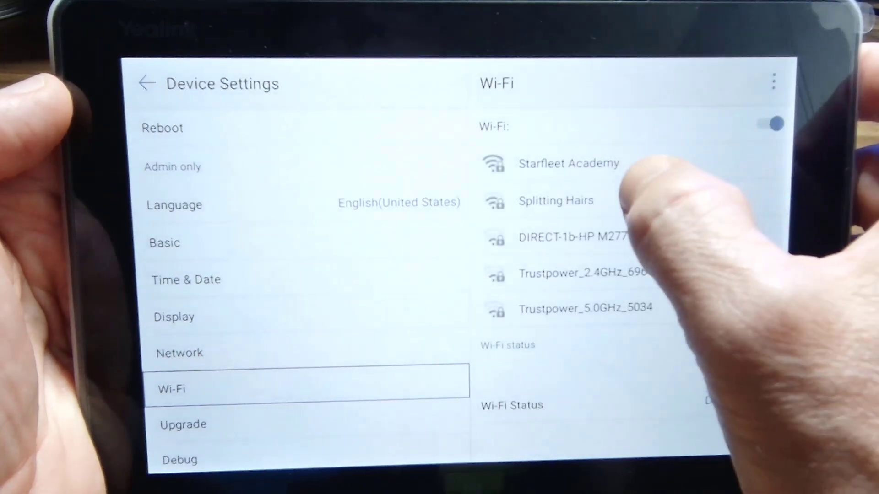
left_click(555, 201)
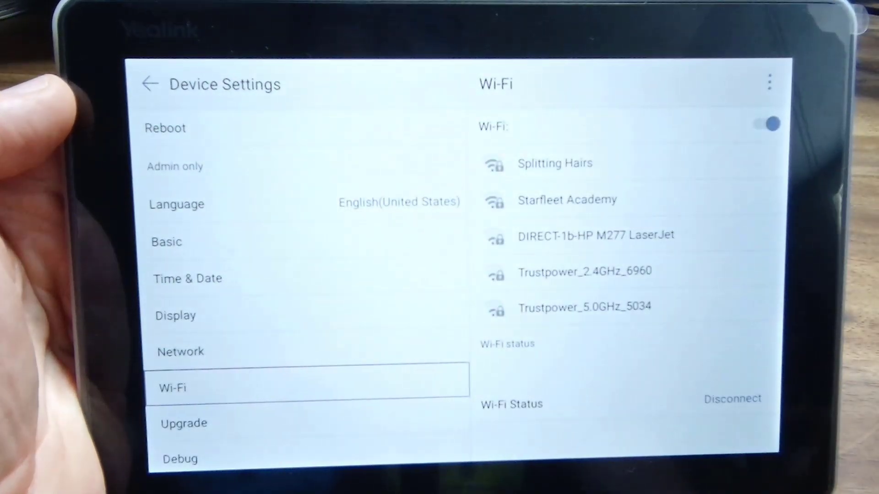
left_click(555, 163)
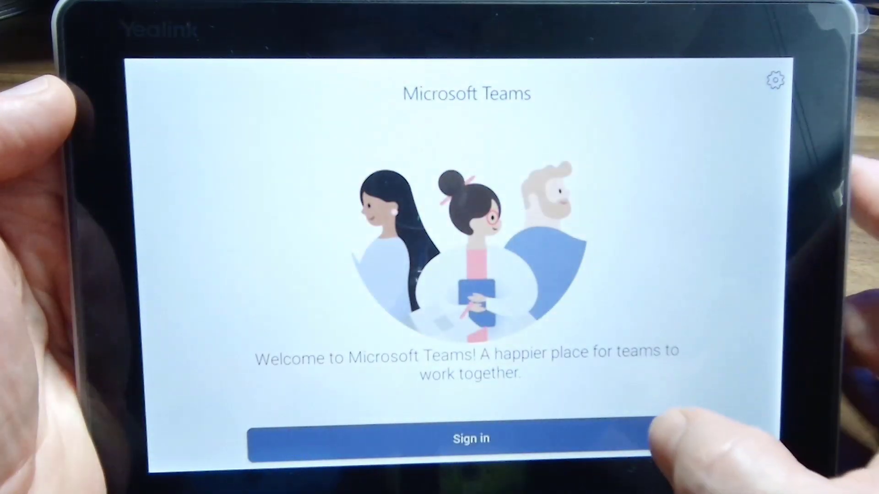
left_click(470, 439)
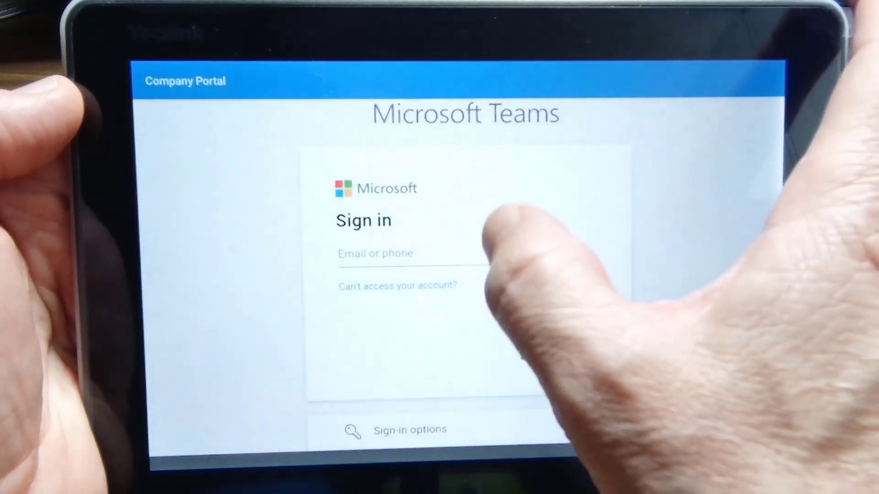
left_click(413, 253)
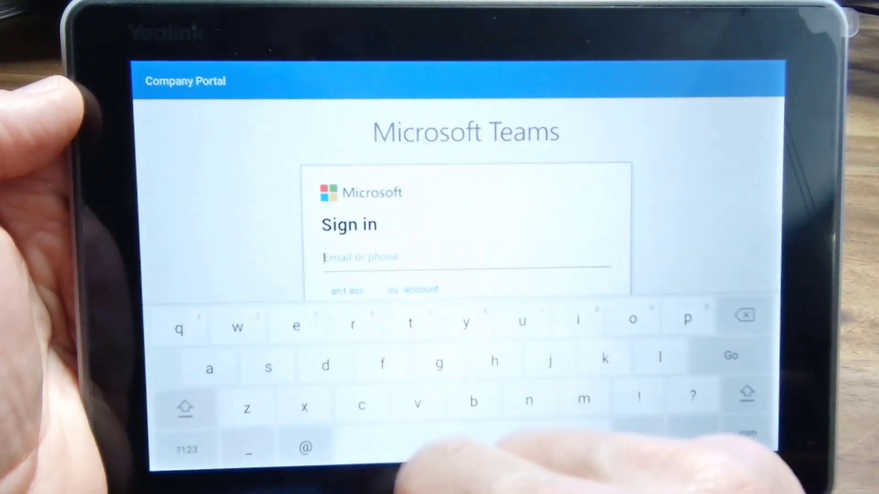
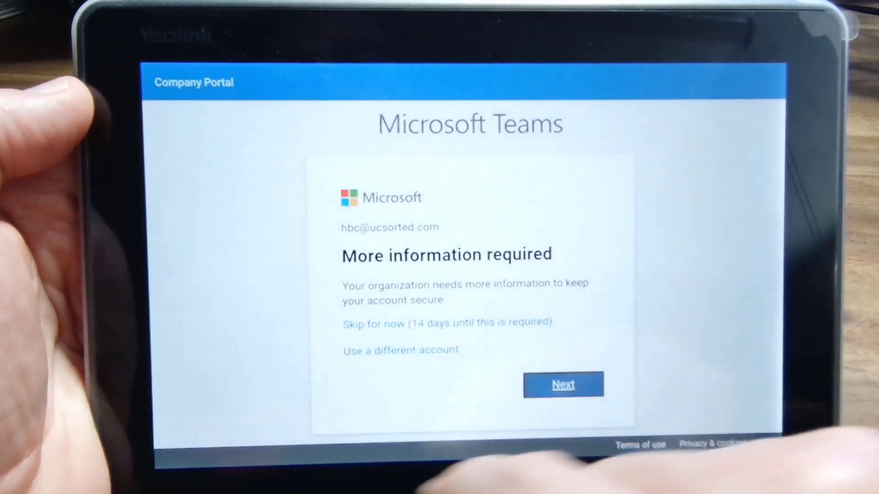
Skip the extra security info and complete sign-in to reach the HBC-Room home screen
left_click(563, 384)
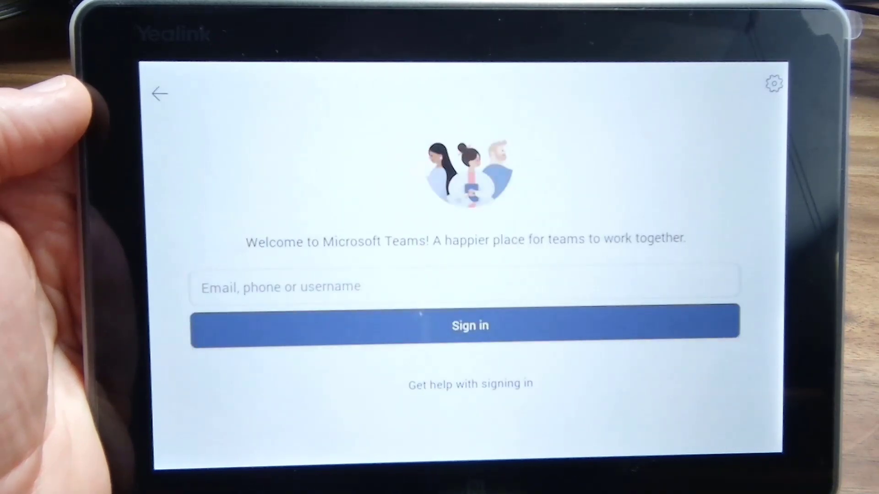
left_click(470, 325)
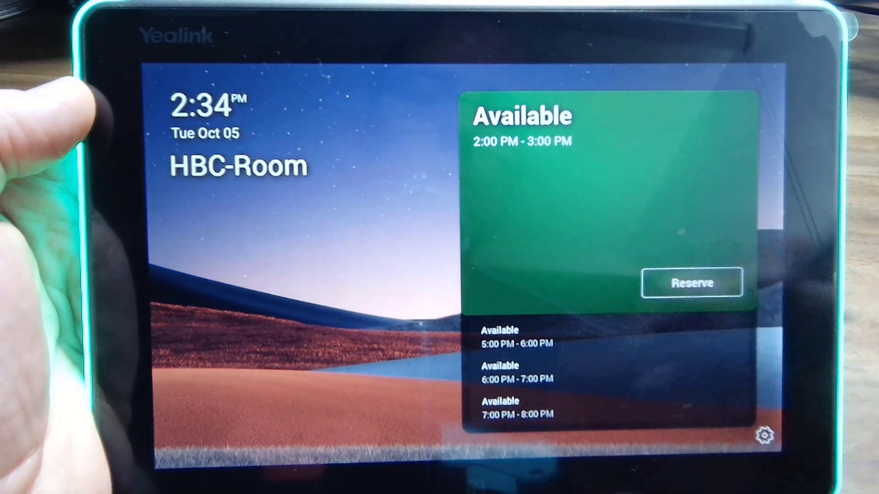
Reserve HBC-Room ad hoc until 2:45 PM, then go to the panel's Settings
left_click(691, 283)
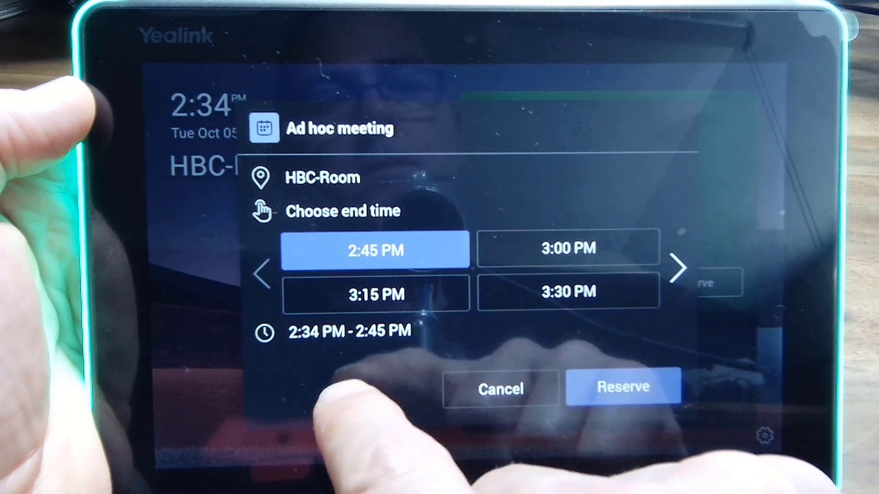
left_click(569, 247)
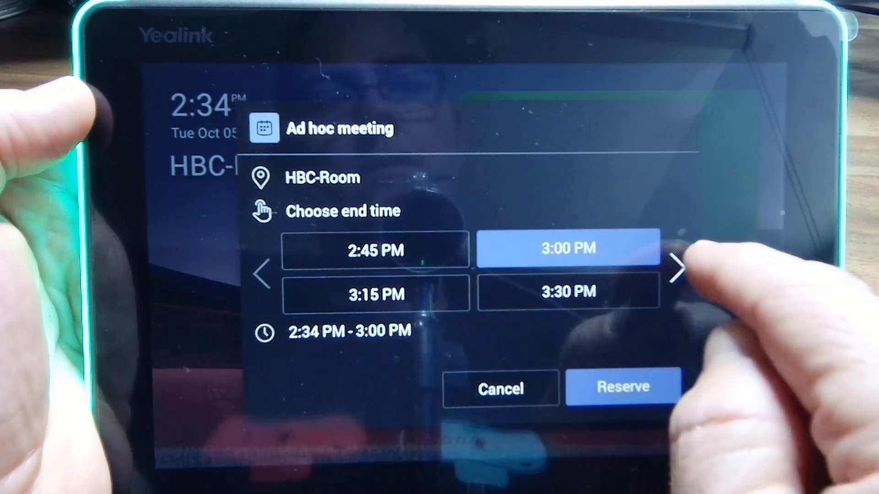
left_click(678, 268)
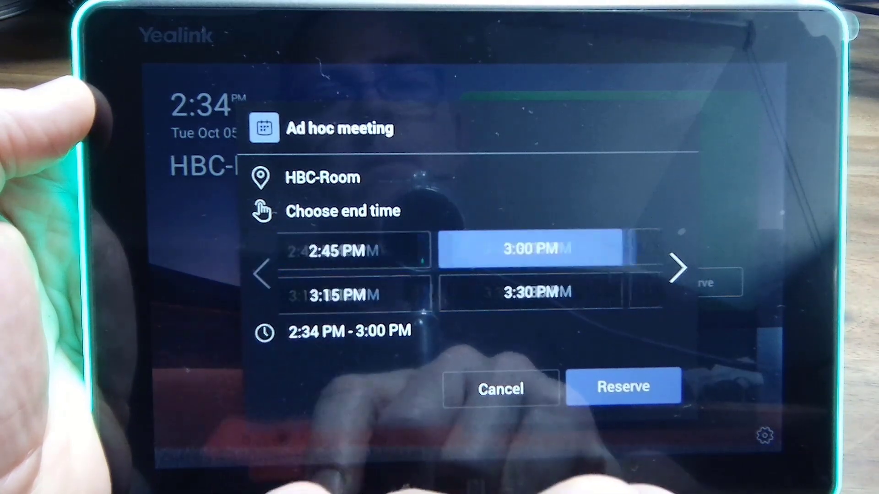
left_click(375, 250)
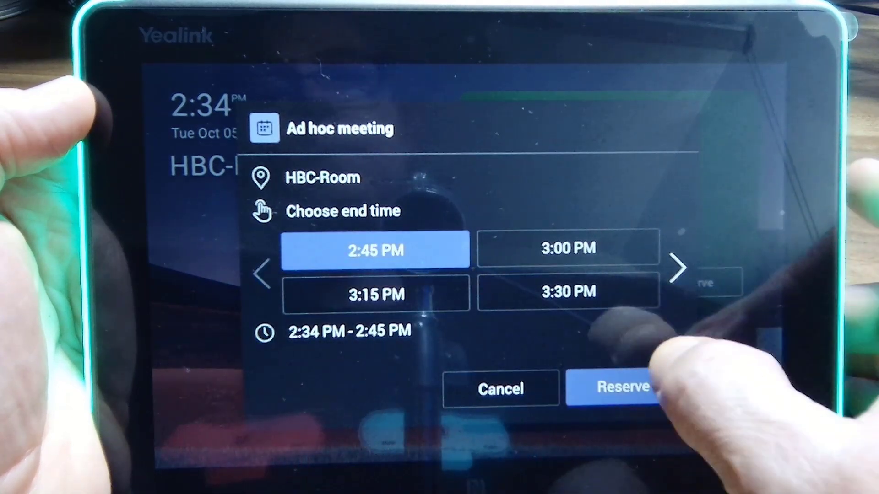
left_click(622, 387)
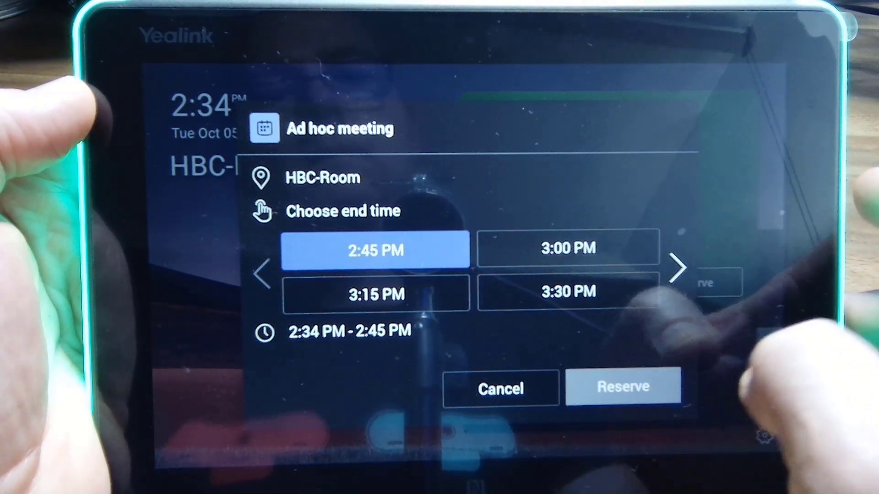
left_click(622, 386)
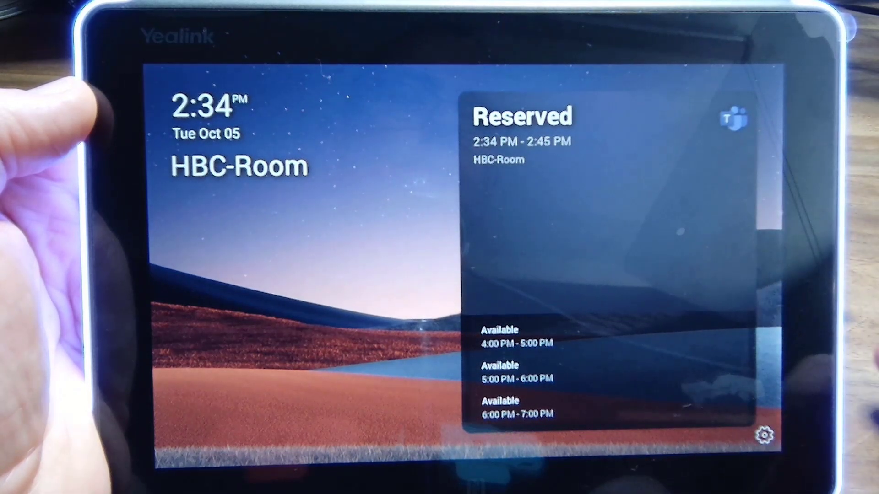
left_click(764, 436)
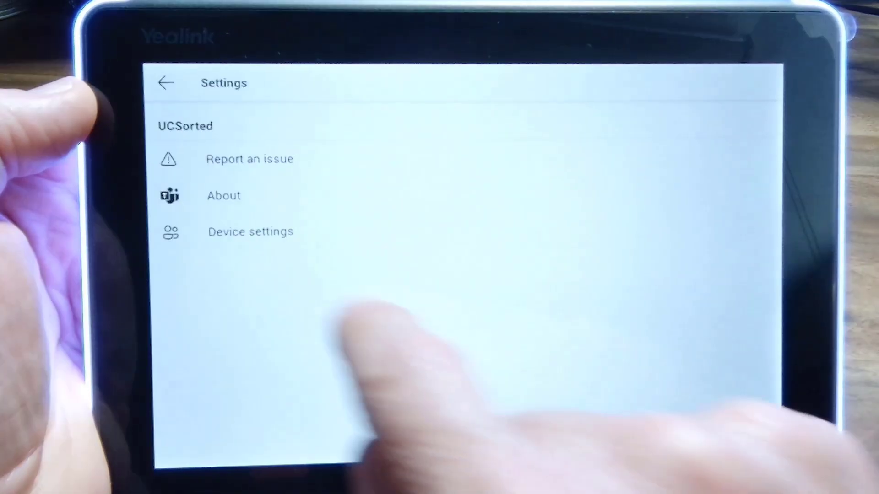
Enter Device settings, unlock Basic with the admin password, and go to Time & Date
left_click(249, 230)
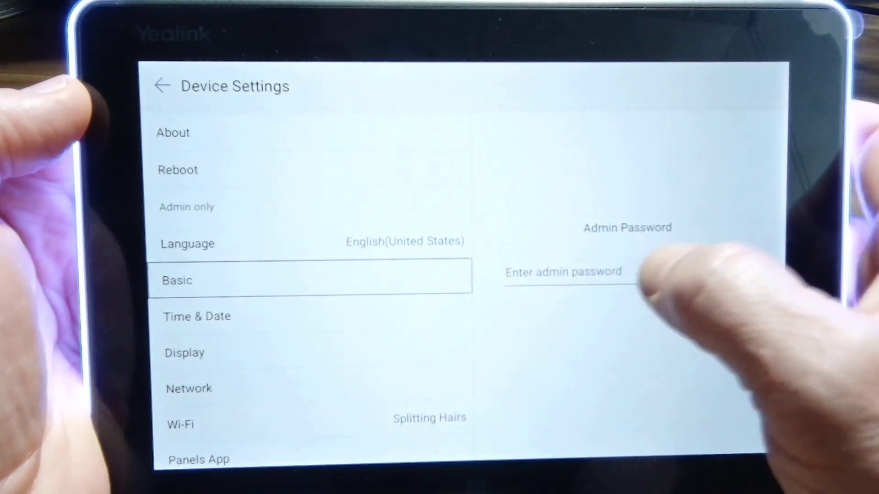
left_click(563, 272)
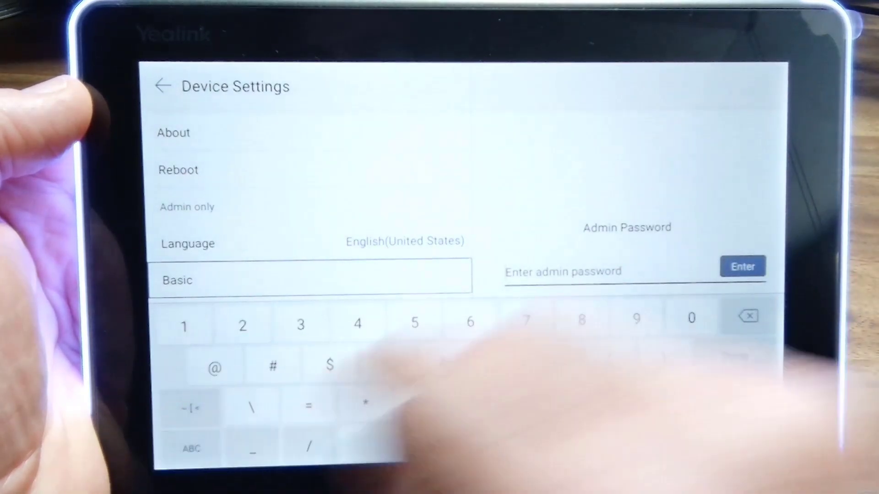
left_click(691, 319)
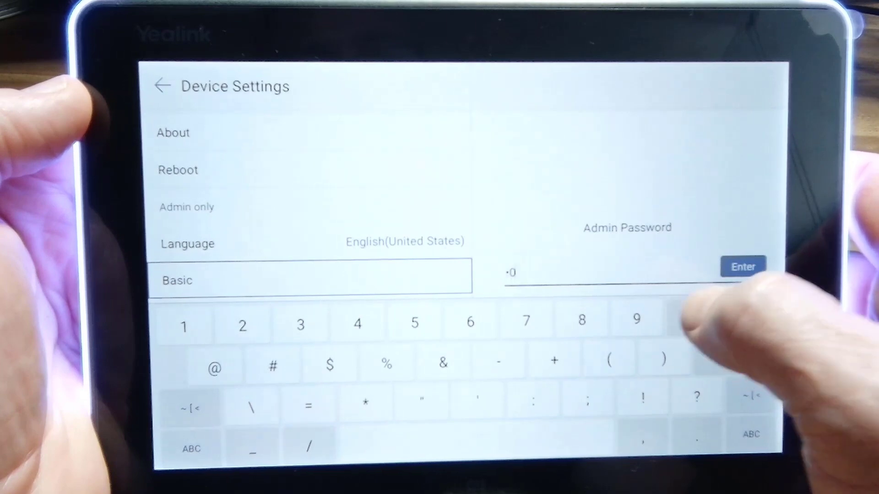
left_click(741, 266)
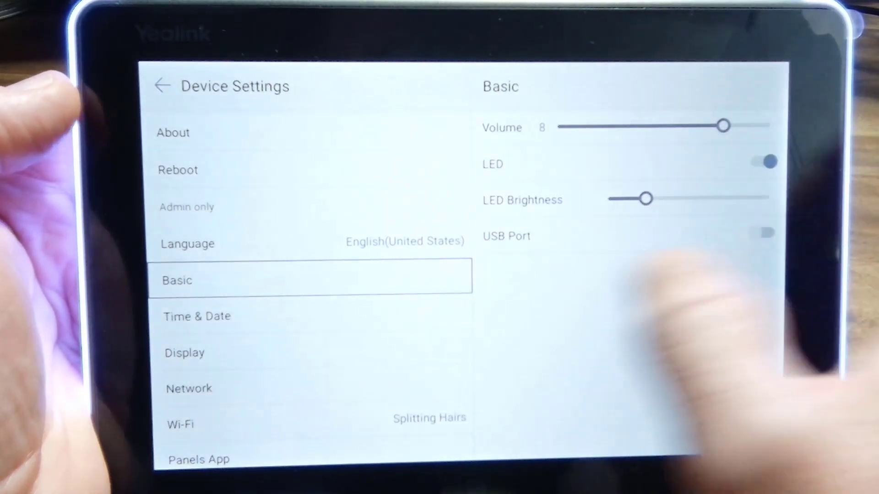
left_click(197, 317)
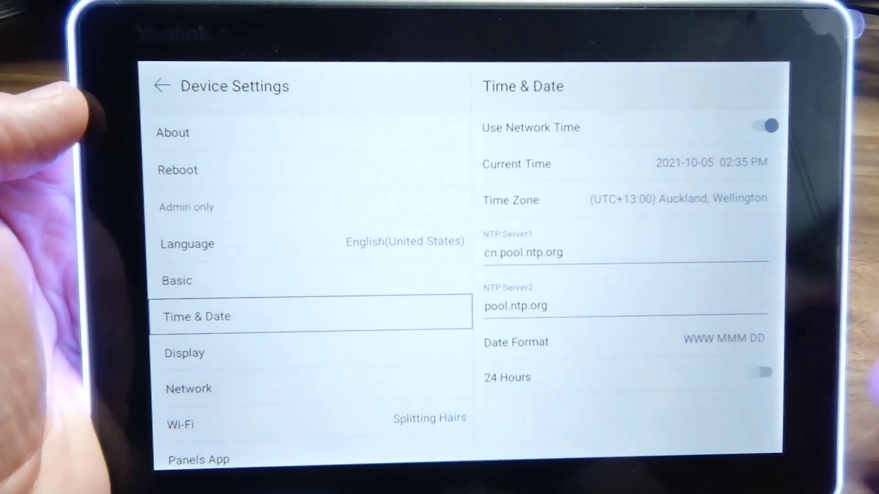
Change the panel's date format from WWW MMM DD to DD/MM/YYYY
left_click(764, 372)
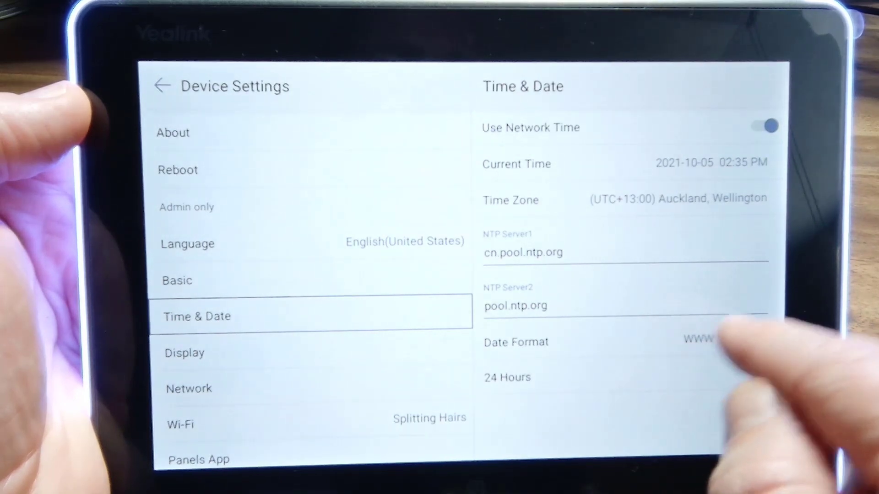
left_click(697, 342)
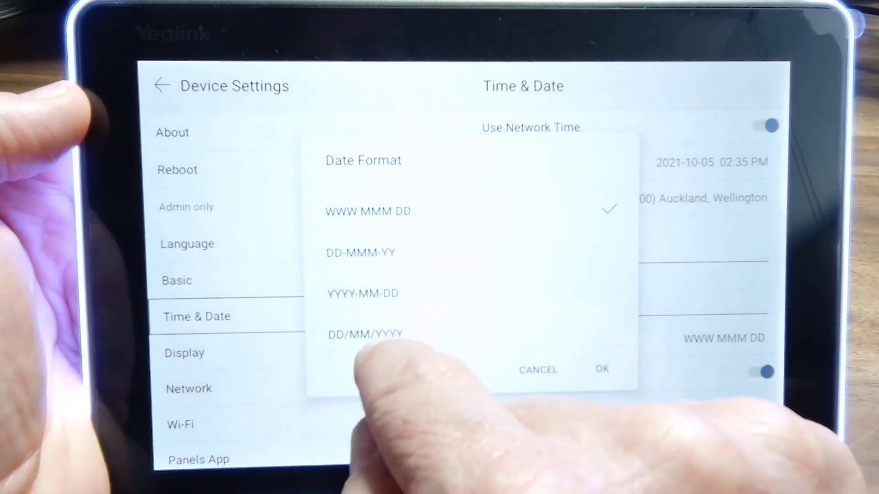
left_click(602, 369)
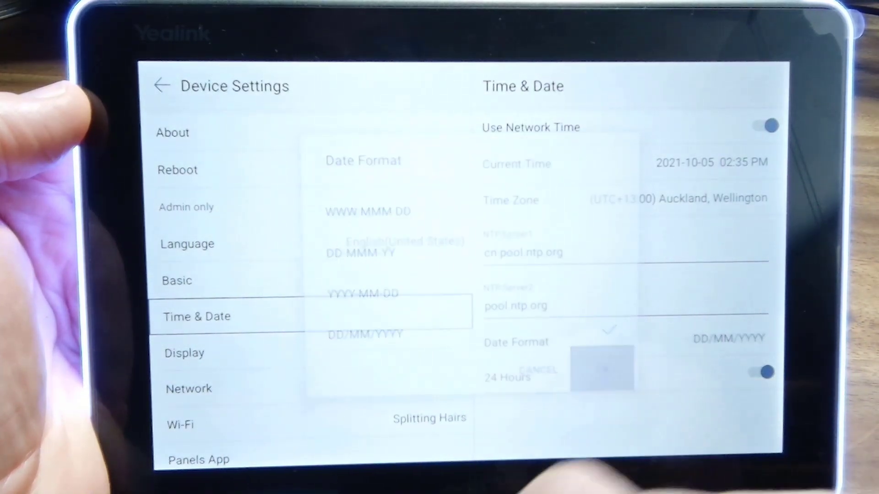
left_click(184, 352)
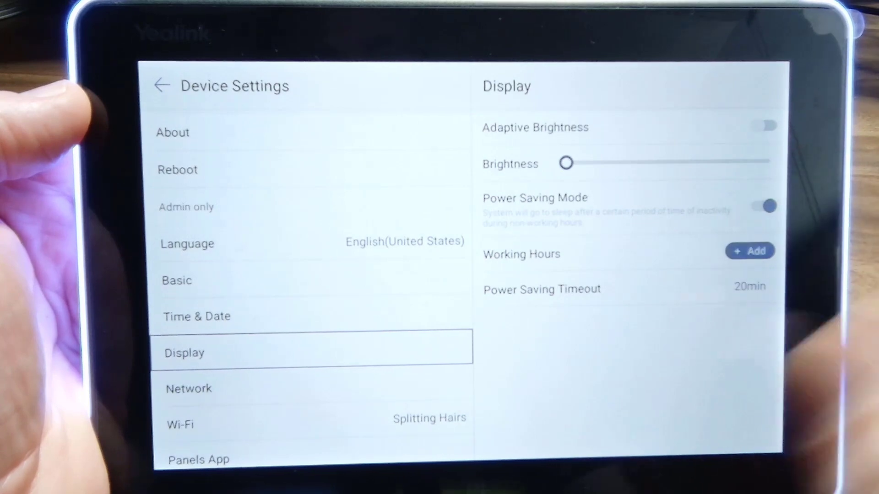
Review Display, then show the Network section's status and settings entries
left_click(188, 388)
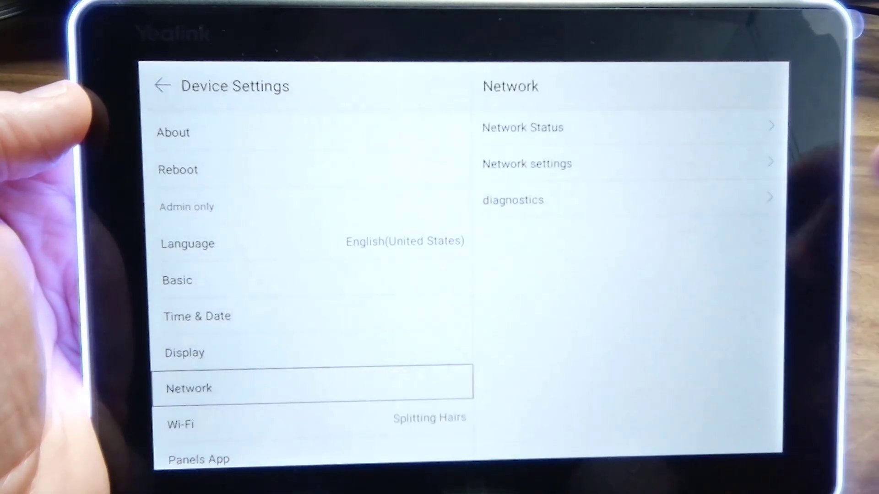
left_click(522, 127)
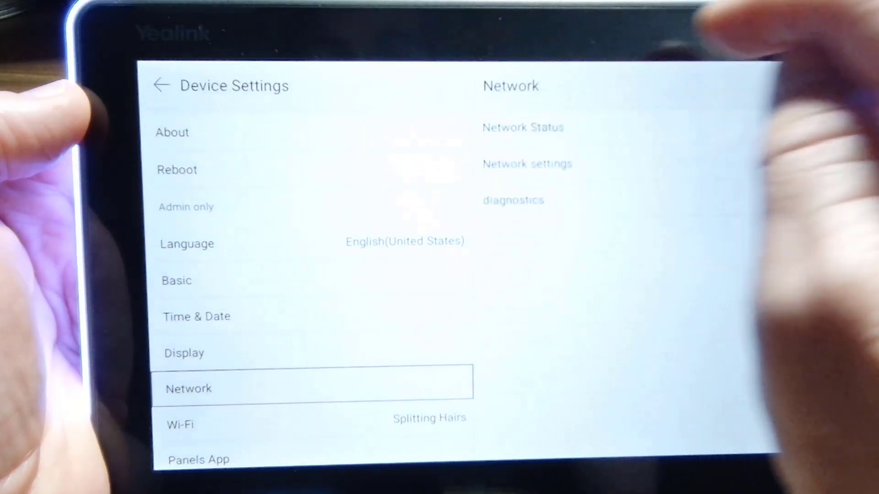
left_click(527, 164)
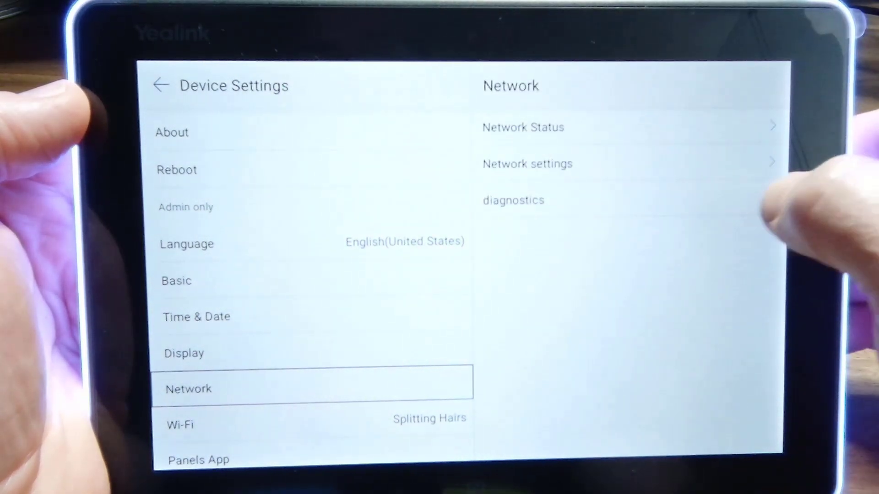
Run a diagnostics ping to 8.8.8.8 (replies ~40–48 ms) and stop it
left_click(513, 200)
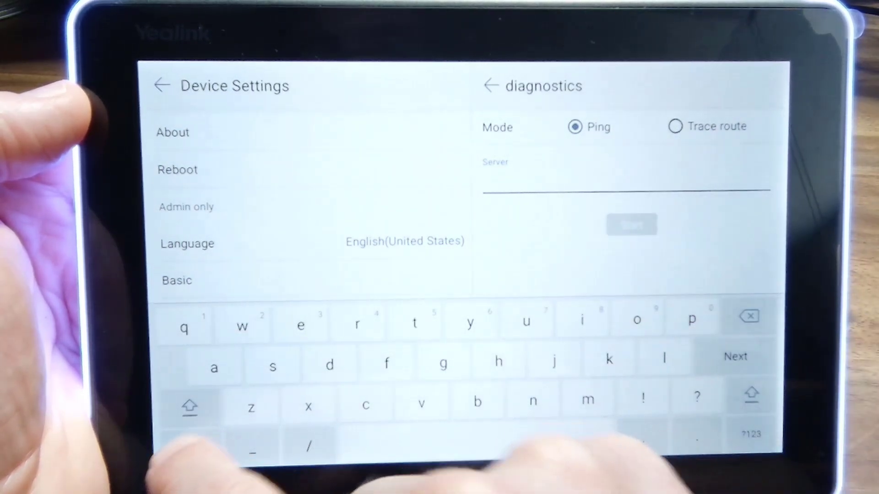
type("8")
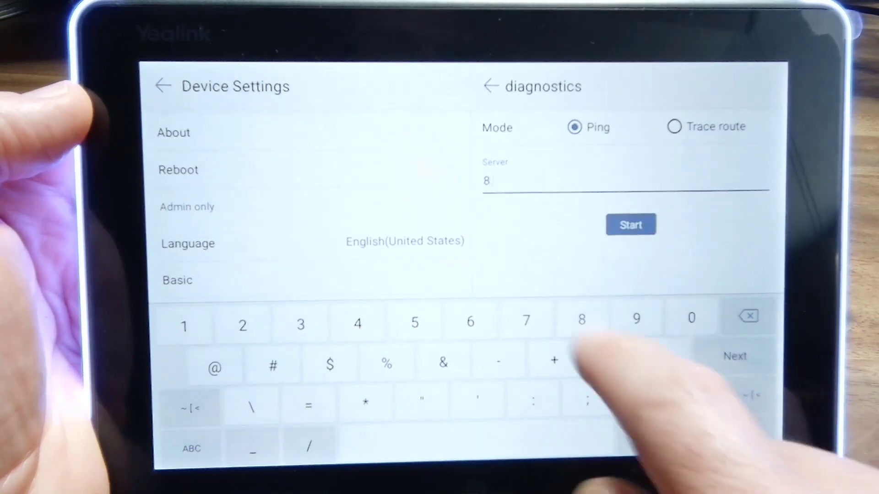
left_click(581, 318)
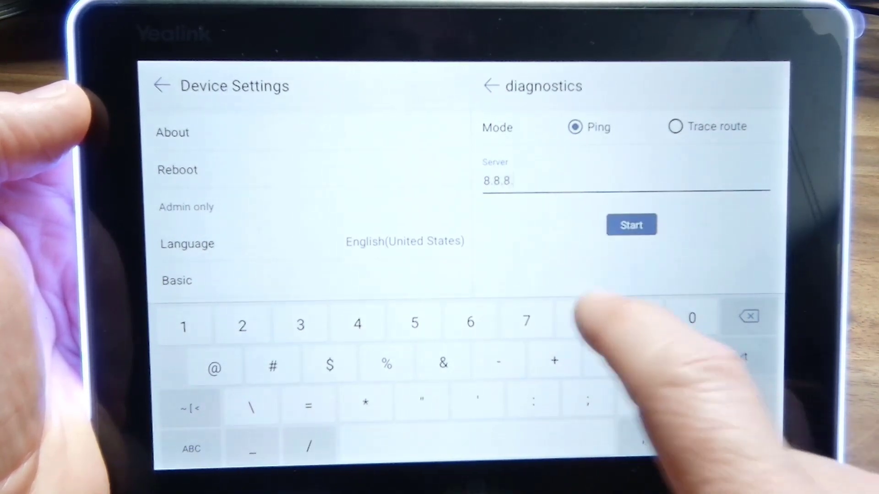
left_click(631, 225)
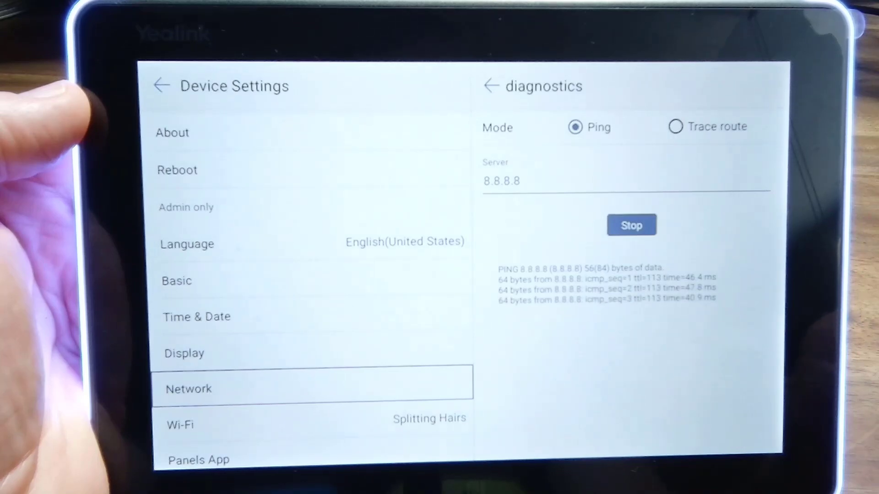
left_click(631, 225)
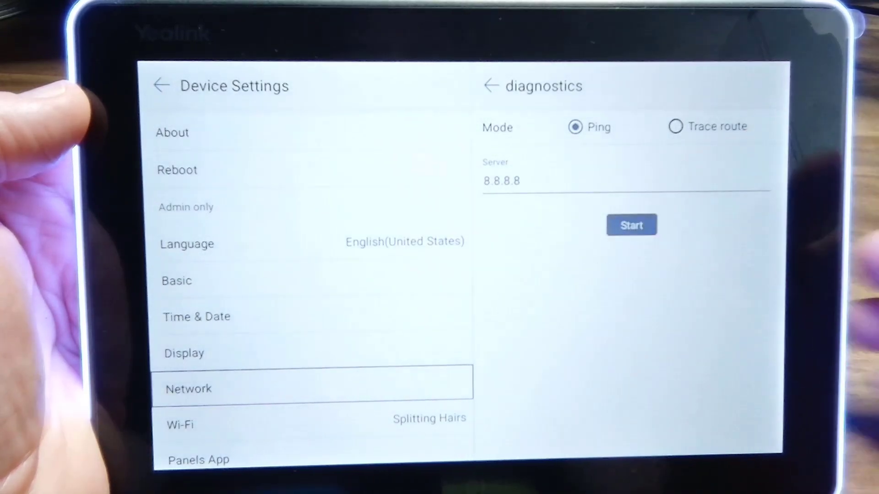
scroll("down", 3)
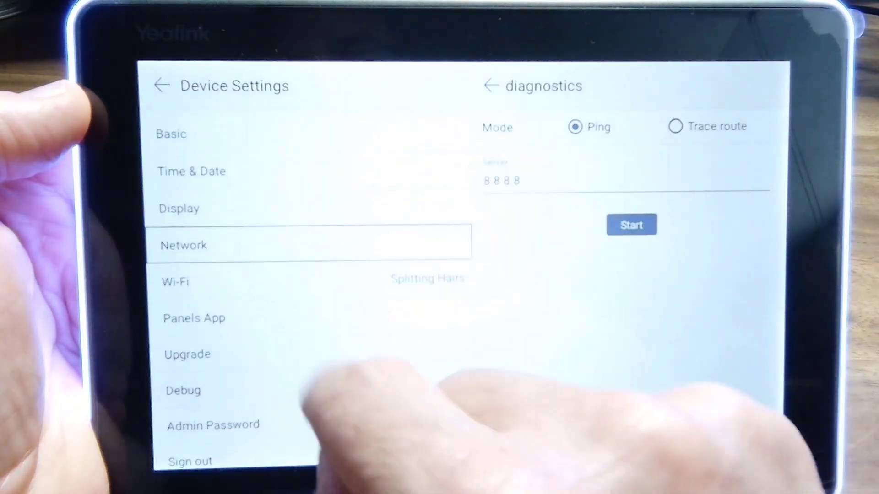
Review the Wi-Fi details showing a strong connection to Splitting Hairs, then go to Panels App
left_click(176, 282)
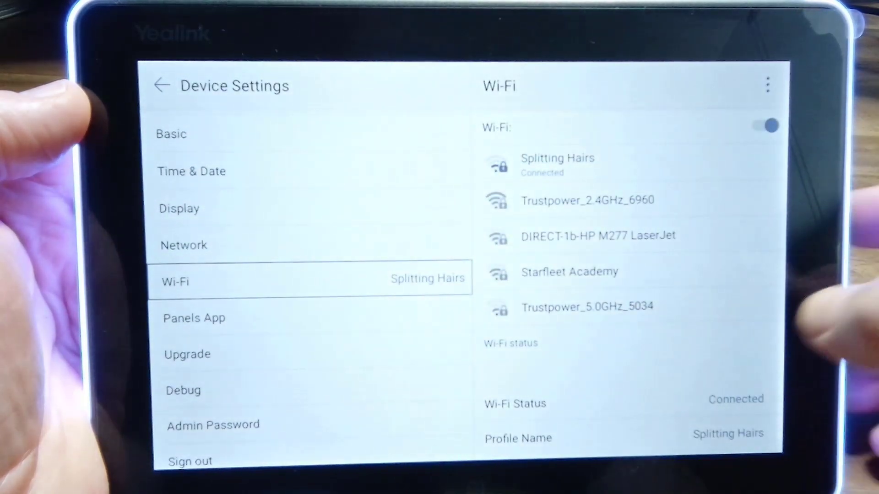
scroll("down", 3)
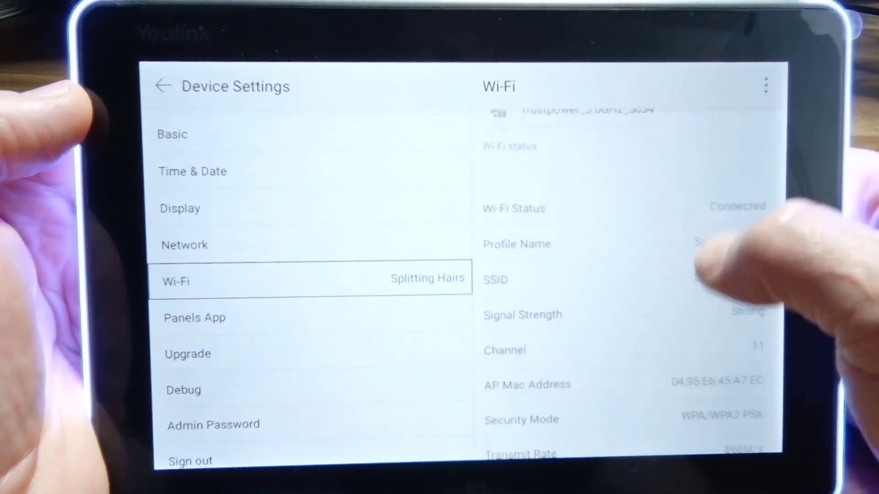
scroll("down", 3)
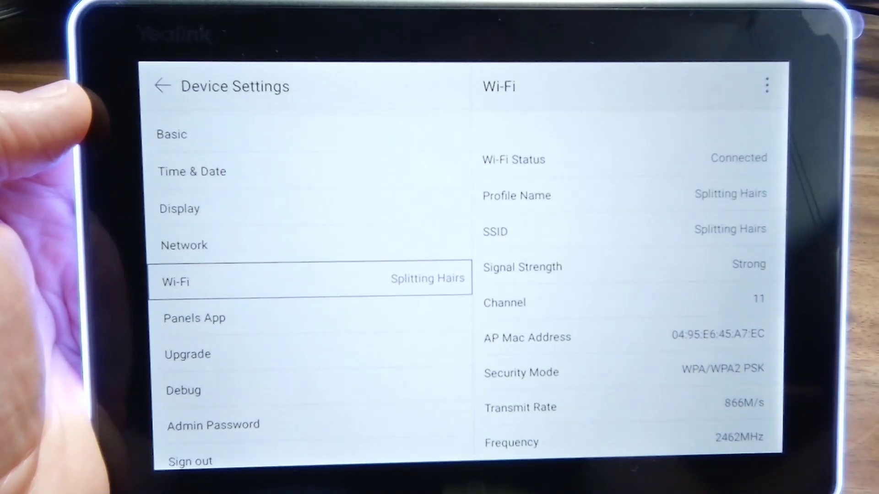
left_click(194, 317)
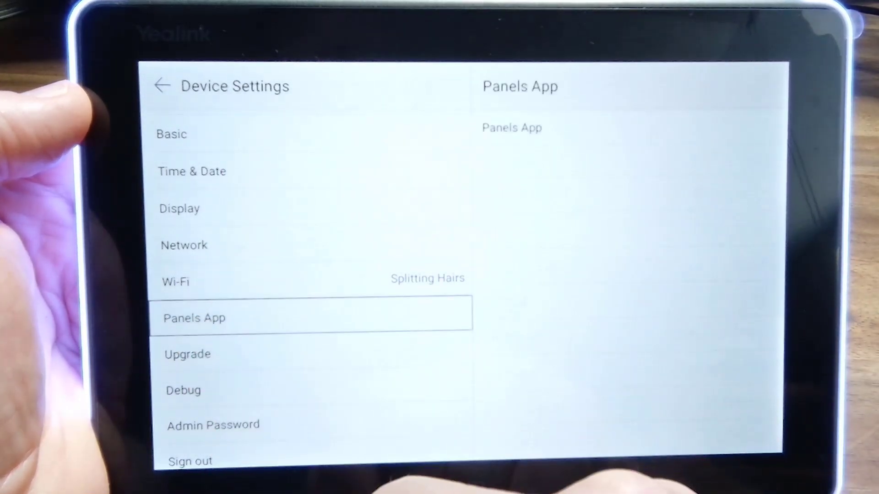
Set the panel wallpaper to the turquoise seascape image
left_click(308, 318)
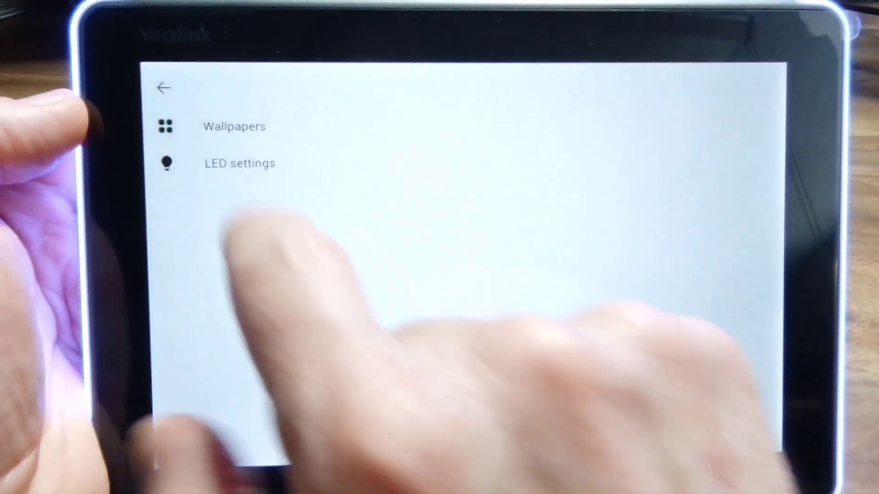
left_click(233, 126)
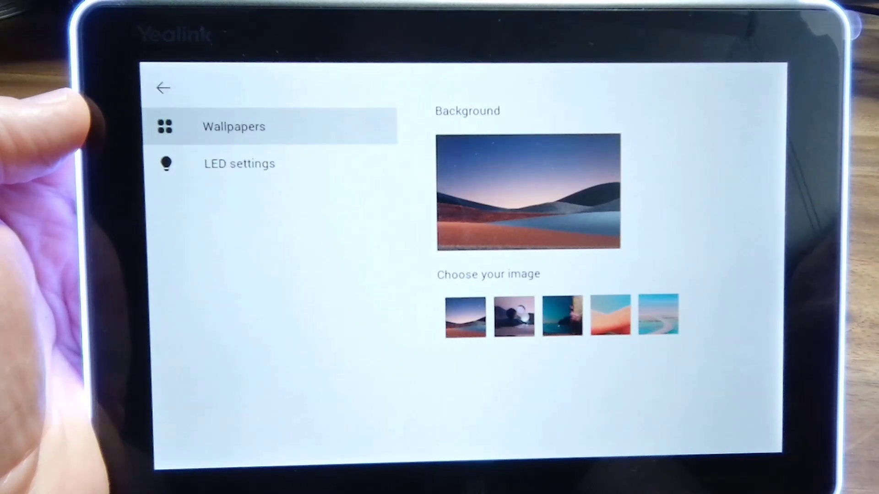
left_click(656, 315)
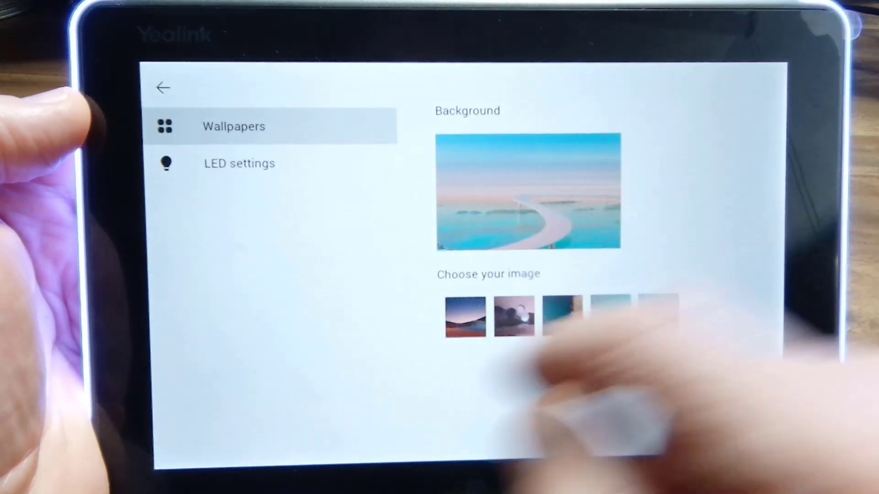
Set the busy-state LED colour to Red and return to the HBC-Room home screen
left_click(239, 163)
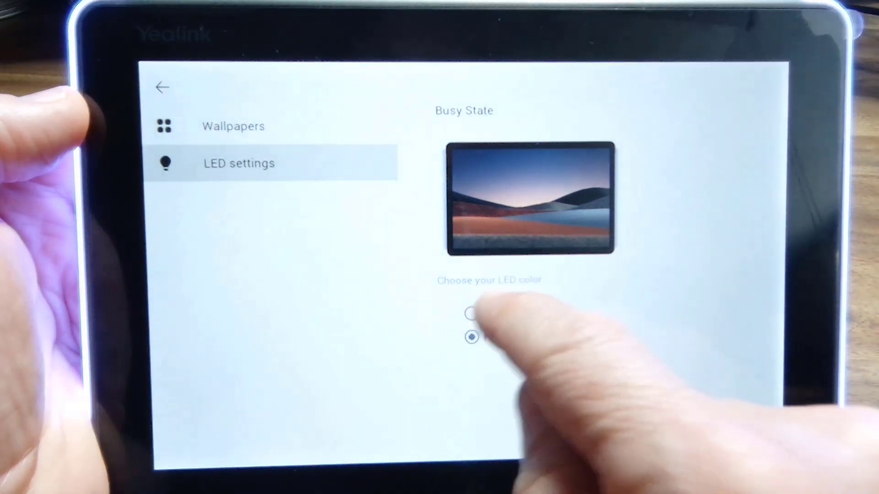
left_click(471, 313)
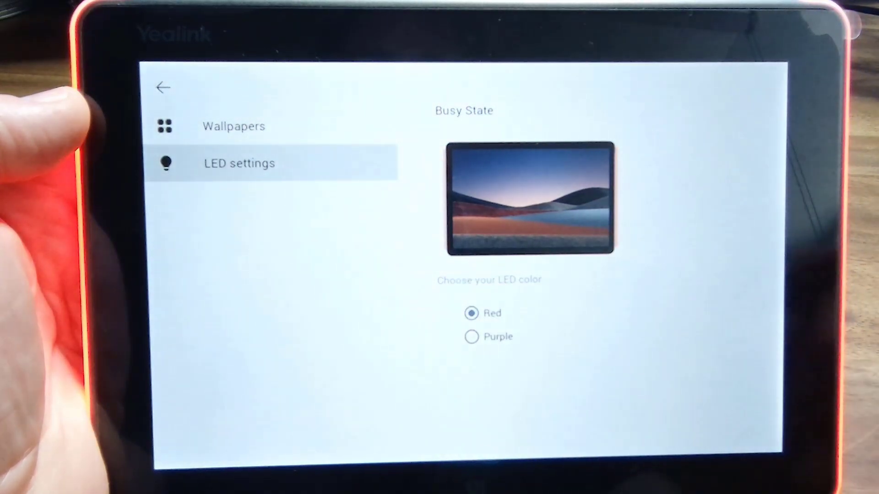
left_click(472, 337)
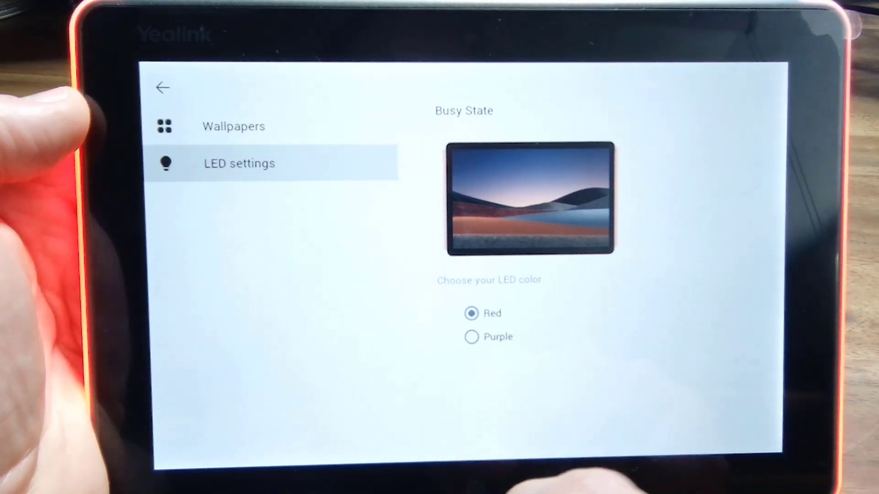
left_click(162, 88)
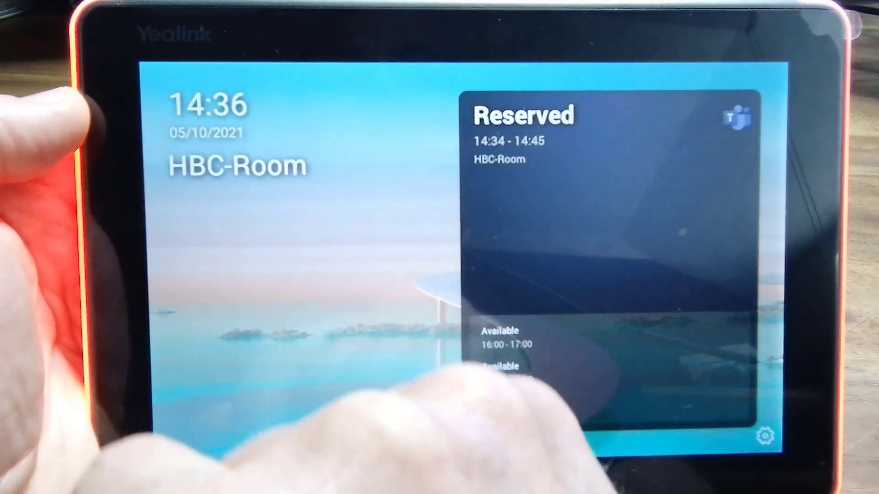
scroll("down", 3)
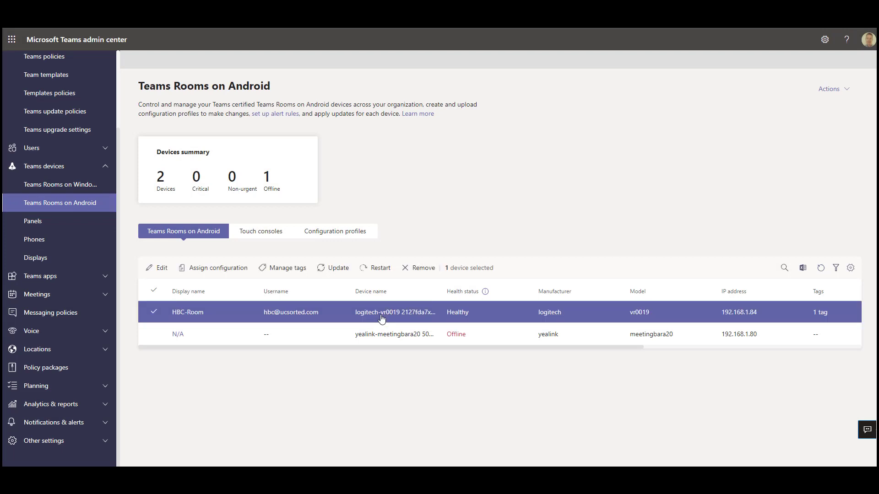
mouse_move(188, 312)
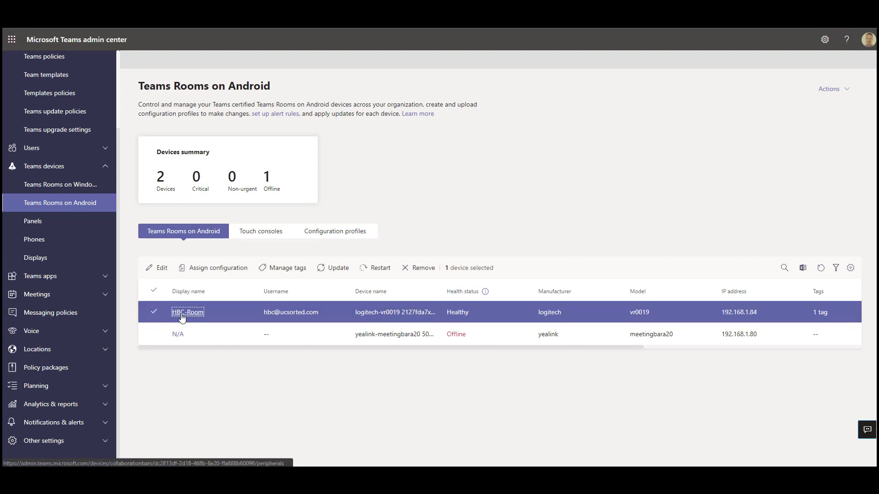
View the HBC-Room Teams Rooms on Android device details, then head to the Panels list
left_click(188, 312)
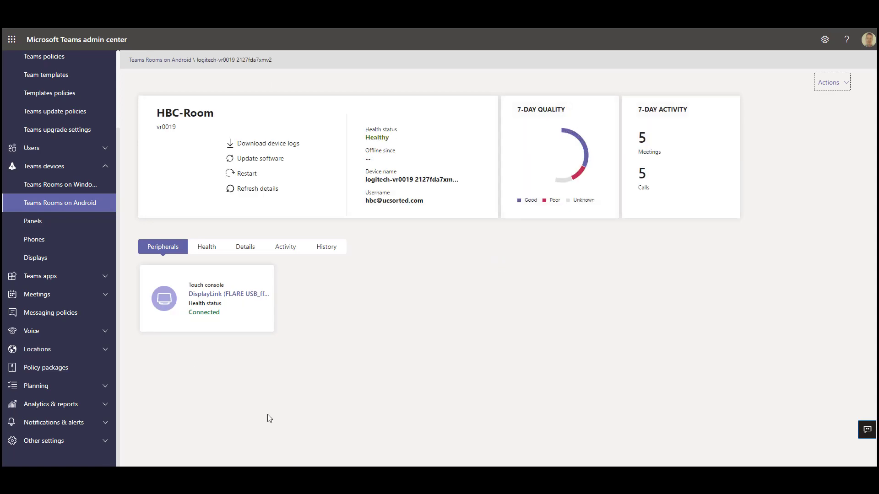
left_click(32, 221)
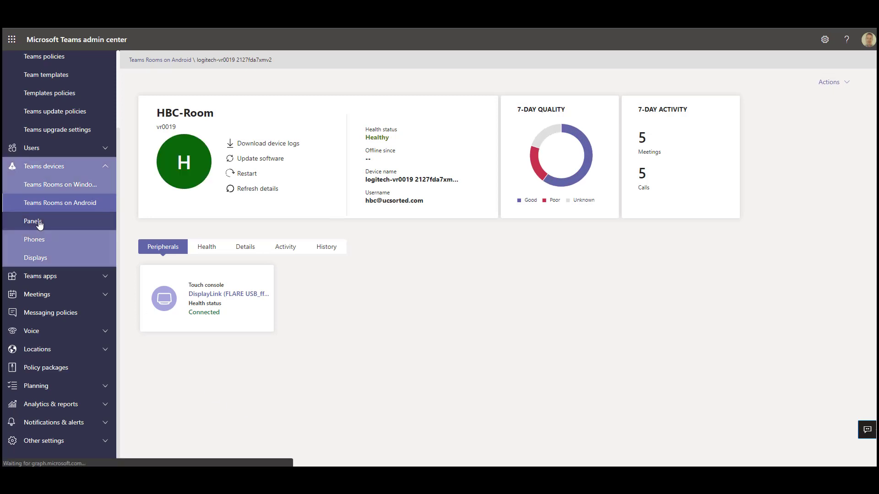
Edit the HBC-Room panel and begin entering 'My Yea' as its organization asset tag
left_click(33, 220)
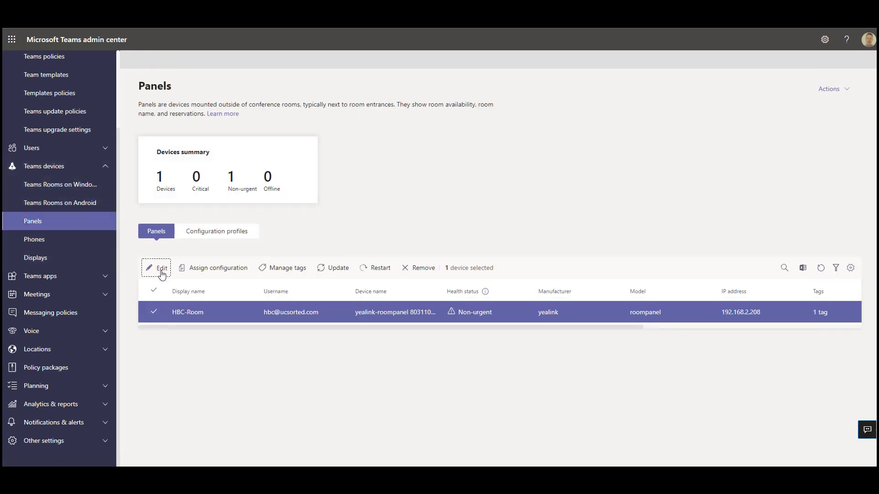
left_click(162, 267)
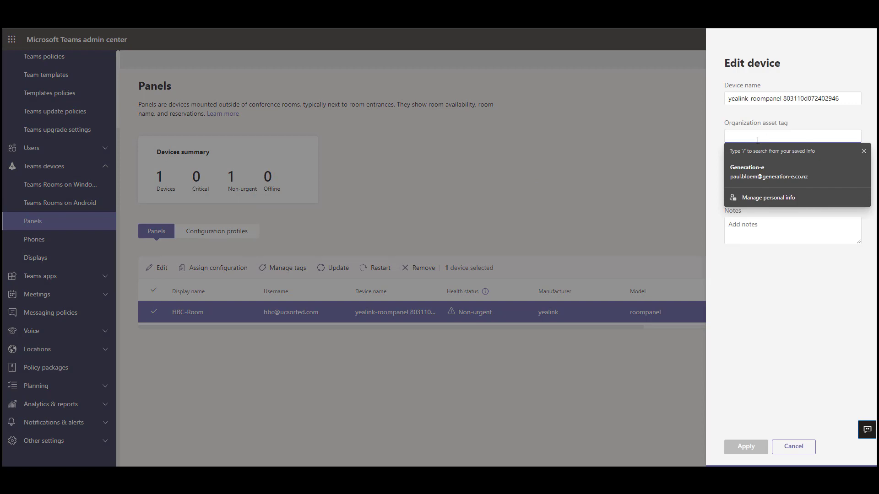
type("My")
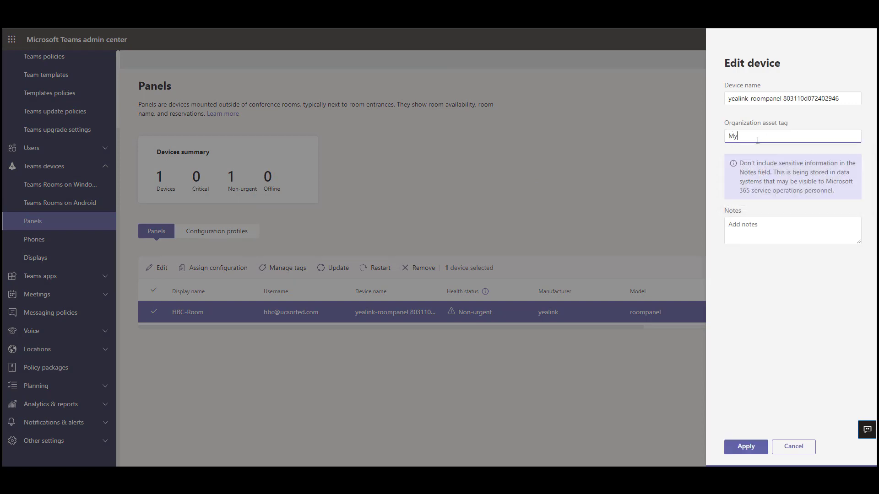
type("Yea")
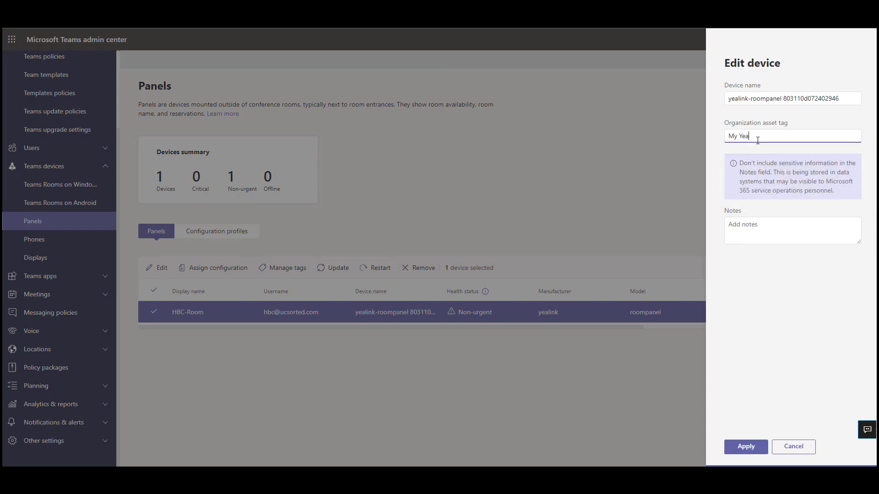